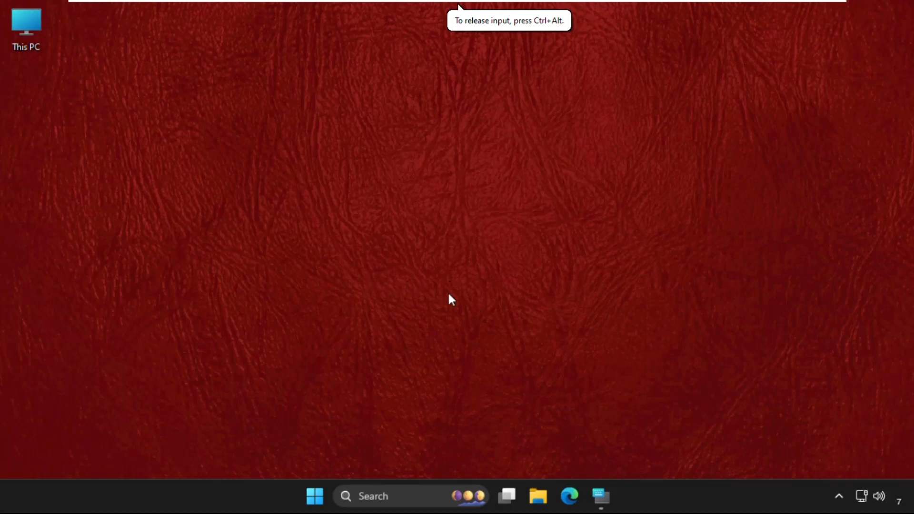
mouse_move(454, 216)
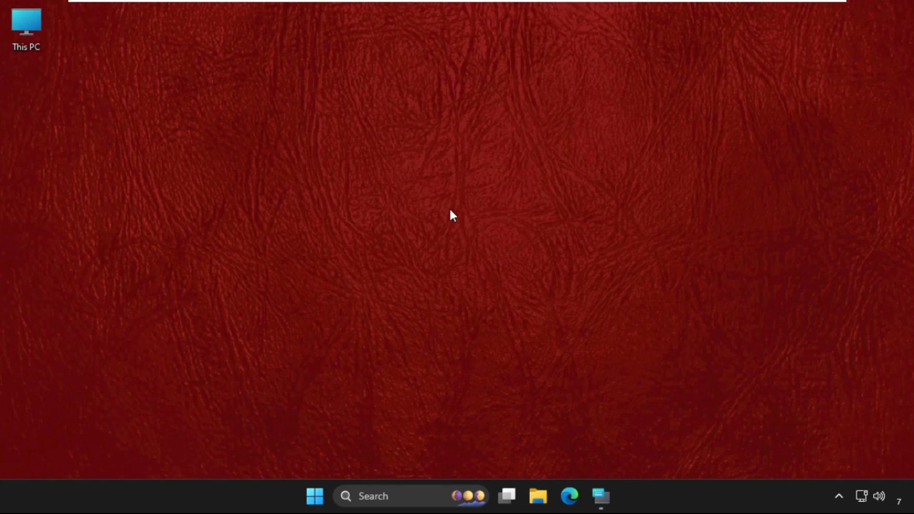
mouse_move(470, 304)
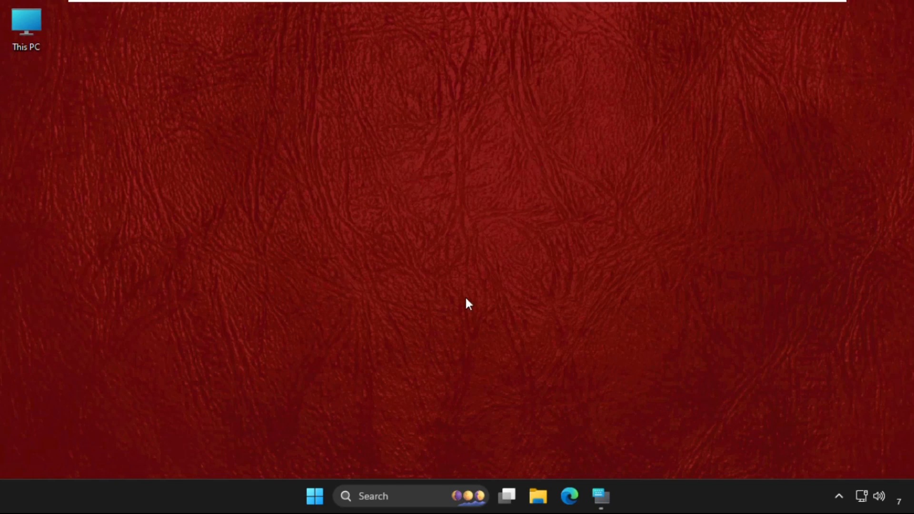
mouse_move(406, 290)
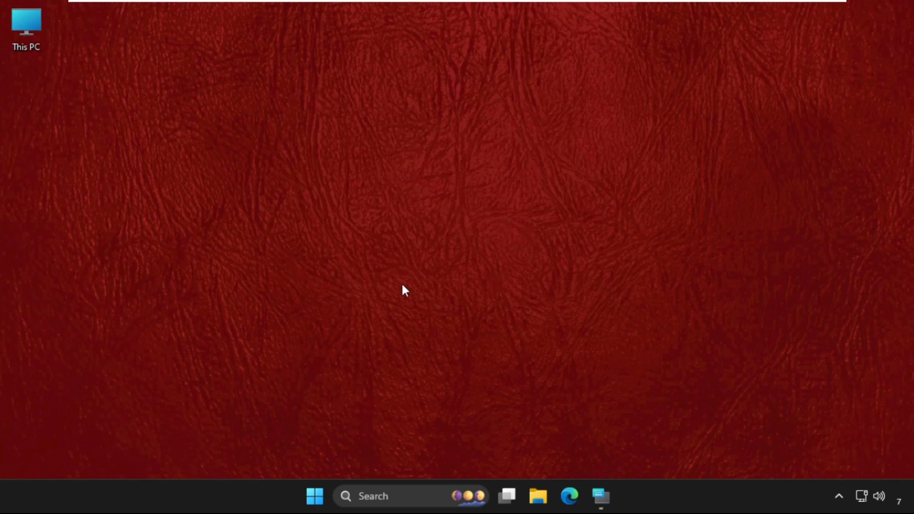
mouse_move(473, 244)
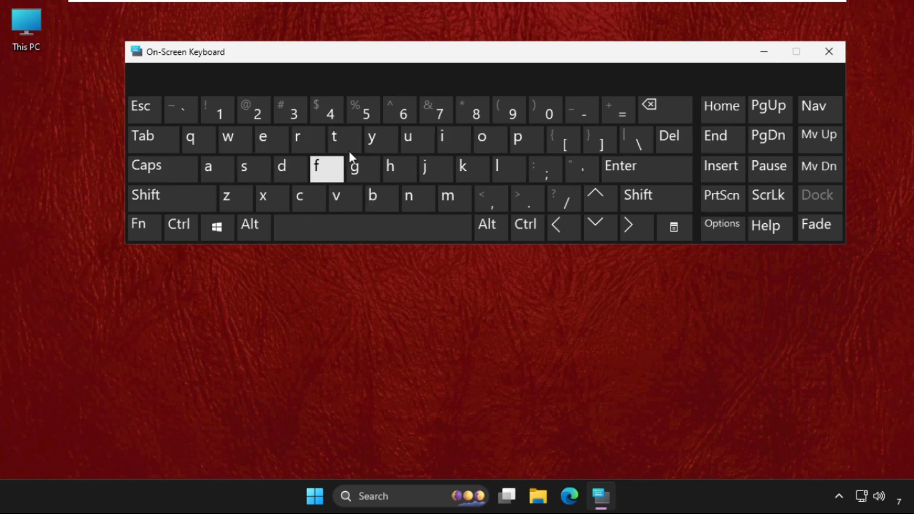
mouse_move(830, 51)
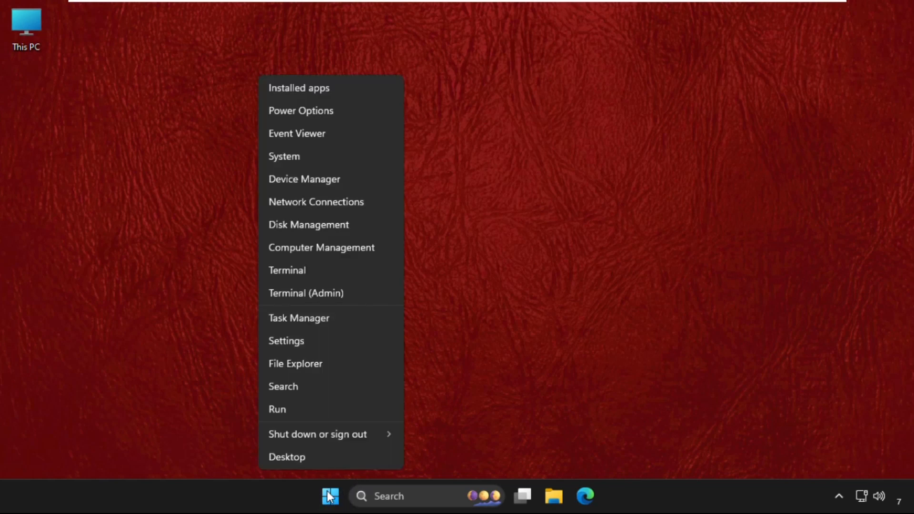
Open Settings, go to Accessibility > Keyboard, and turn on the On-screen keyboard
click(286, 340)
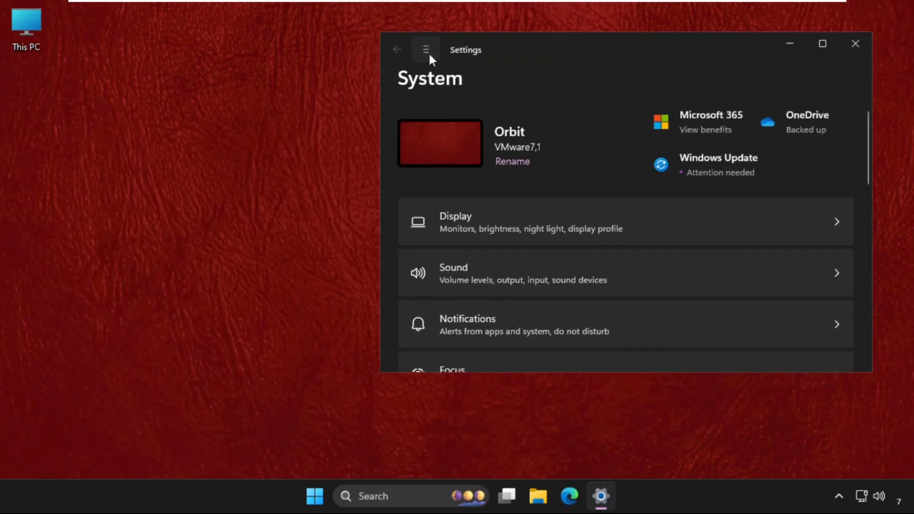
click(425, 50)
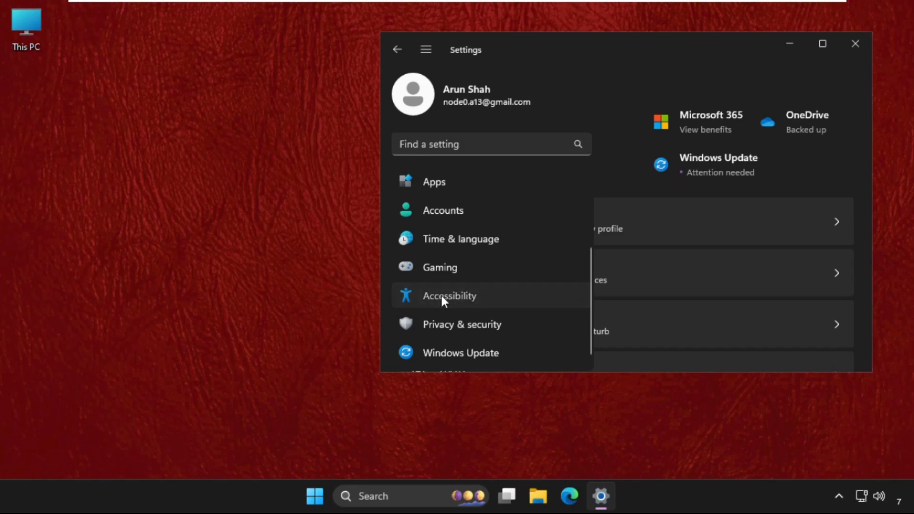
click(449, 296)
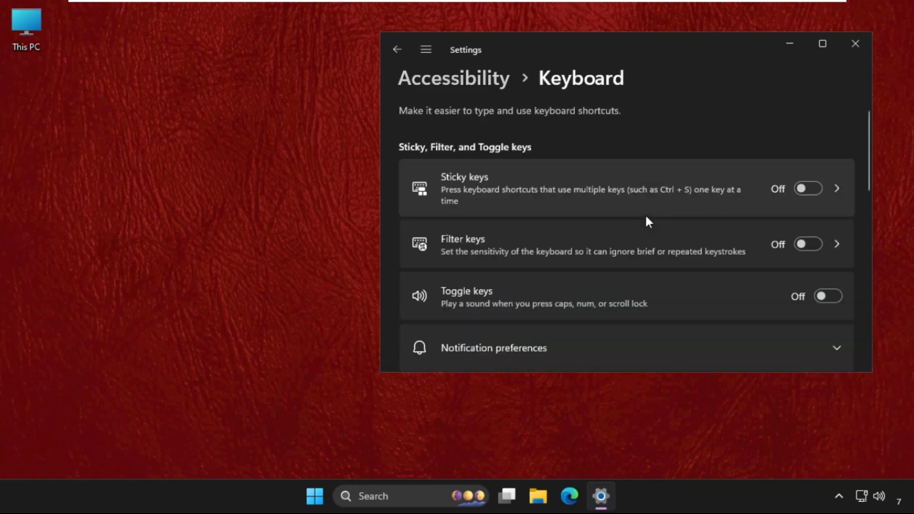
scroll(down, 3)
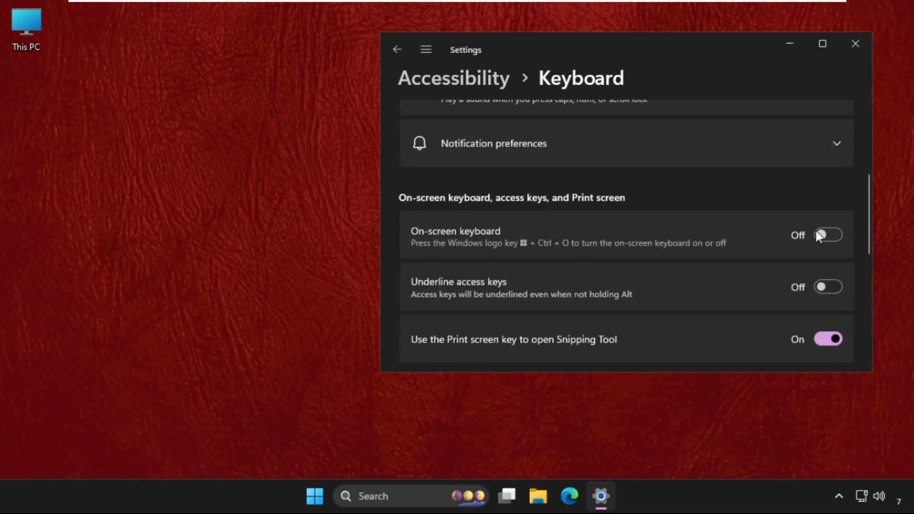
mouse_move(496, 245)
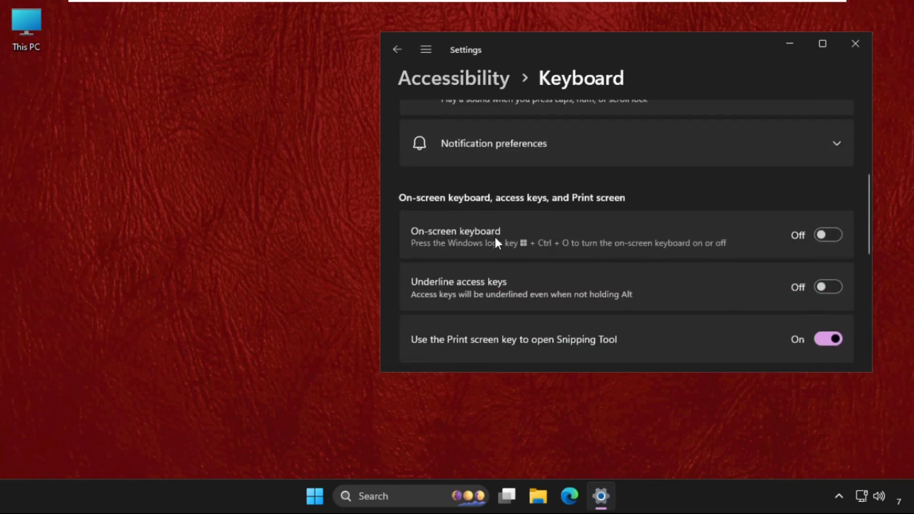
mouse_move(503, 252)
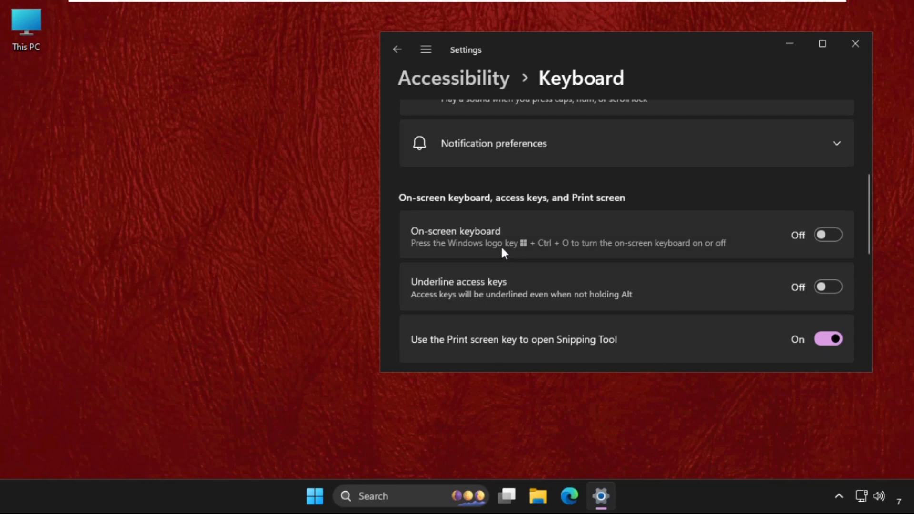
mouse_move(511, 243)
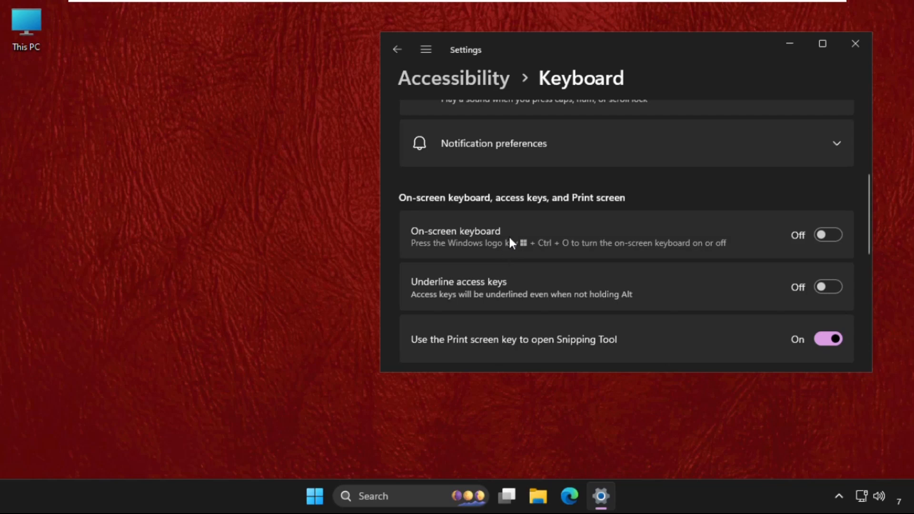
mouse_move(530, 254)
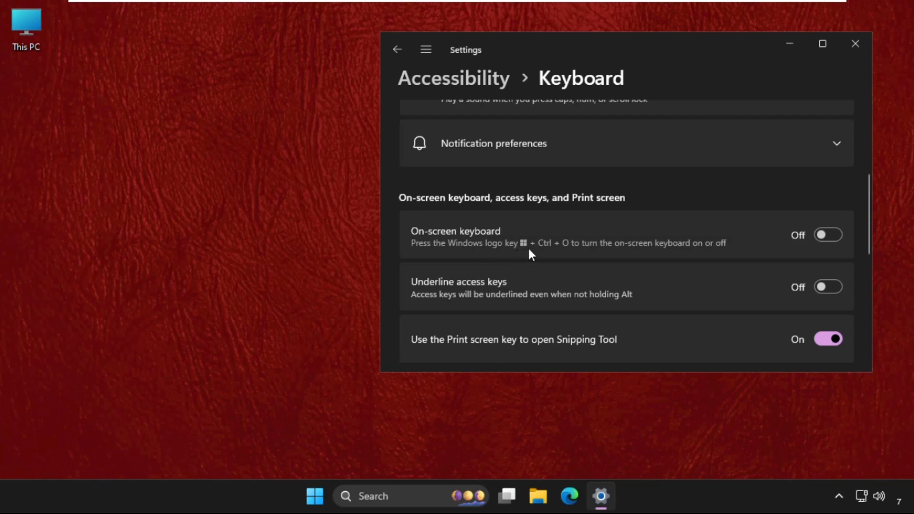
mouse_move(730, 243)
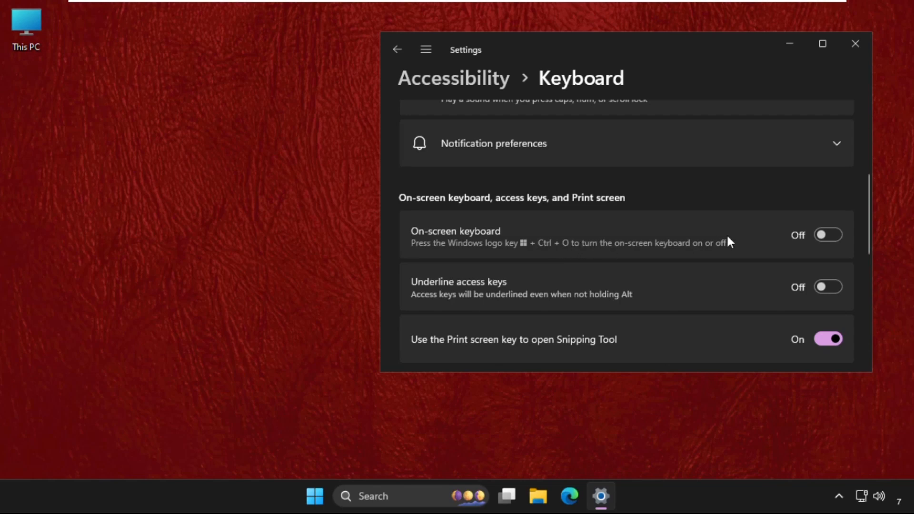
mouse_move(749, 244)
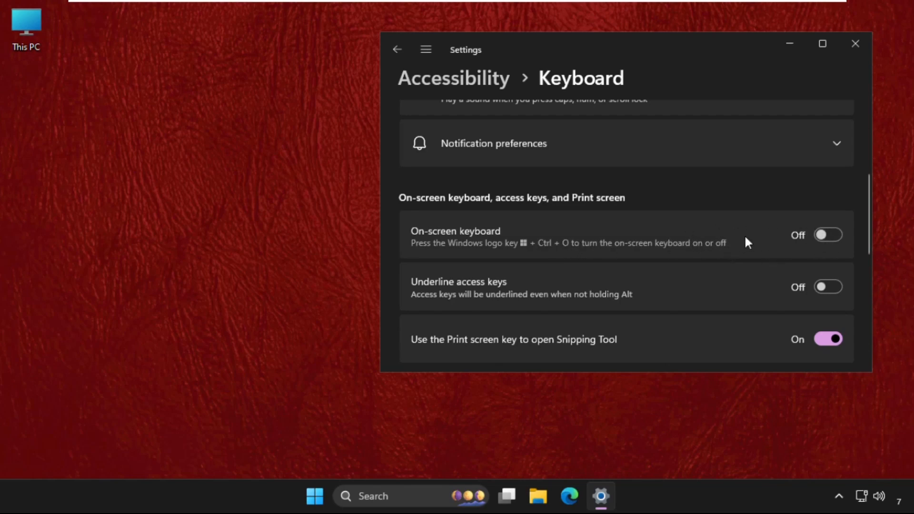
mouse_move(653, 275)
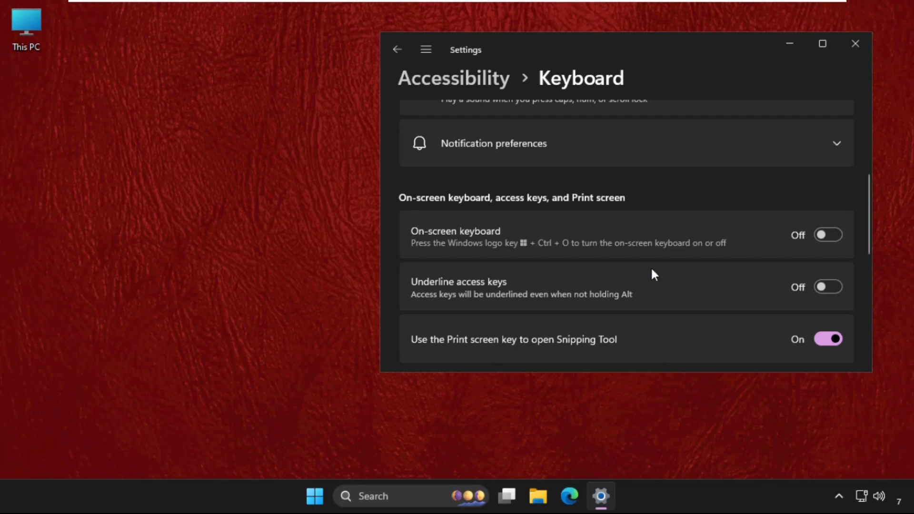
mouse_move(829, 235)
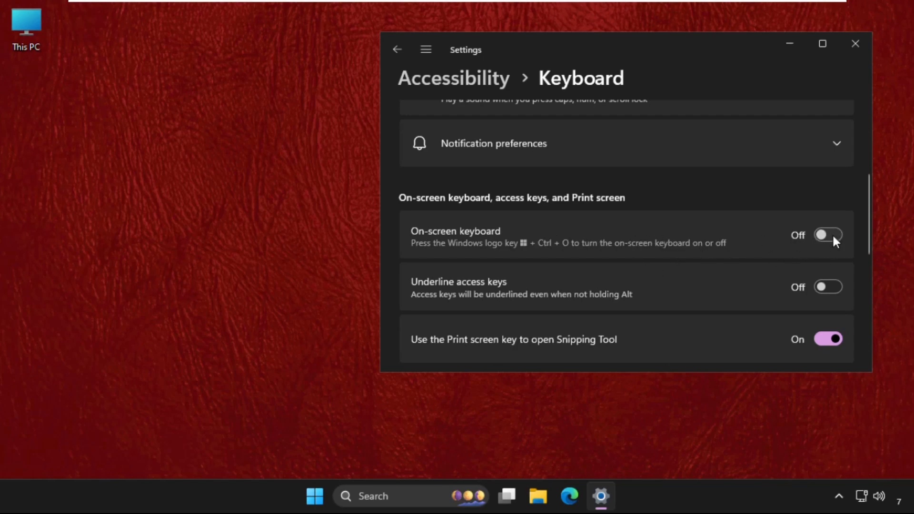
click(828, 235)
text(con)
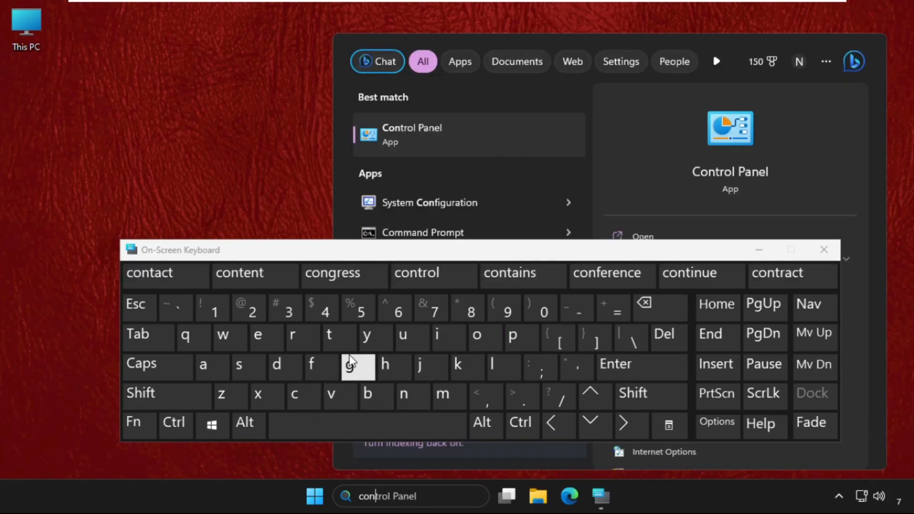
Search for 'control panel' and open the Control Panel best match
click(349, 364)
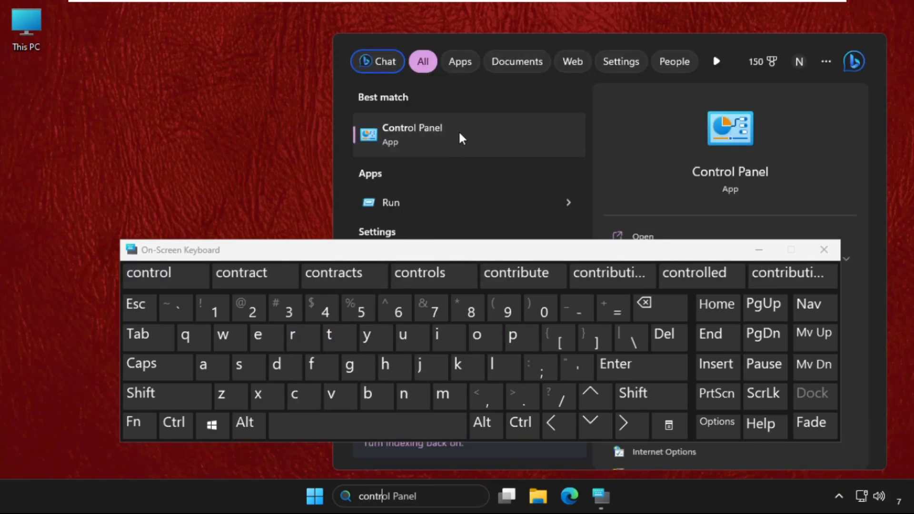
click(411, 134)
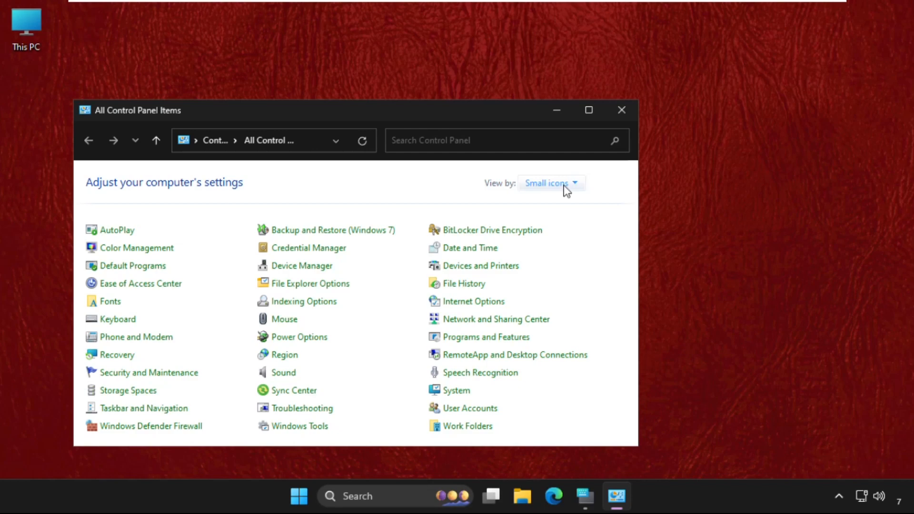
View Control Panel items as small icons and open Keyboard
click(551, 183)
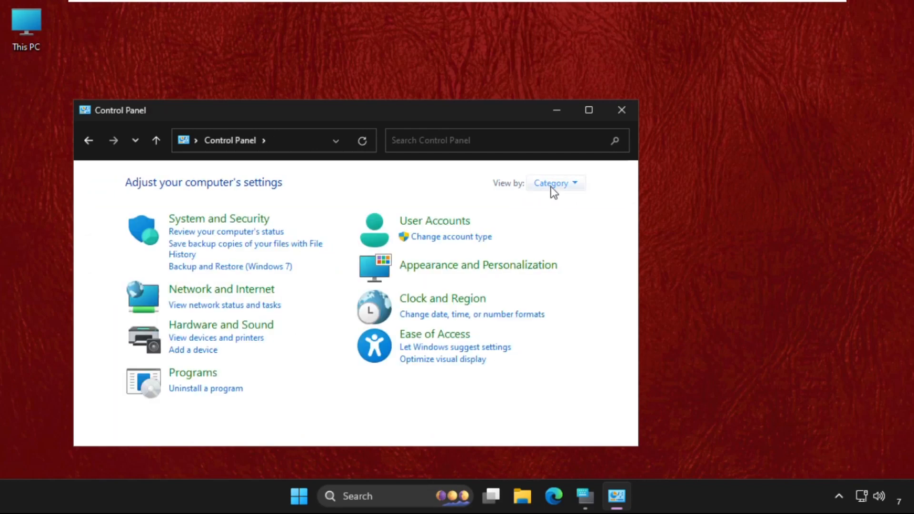
click(551, 183)
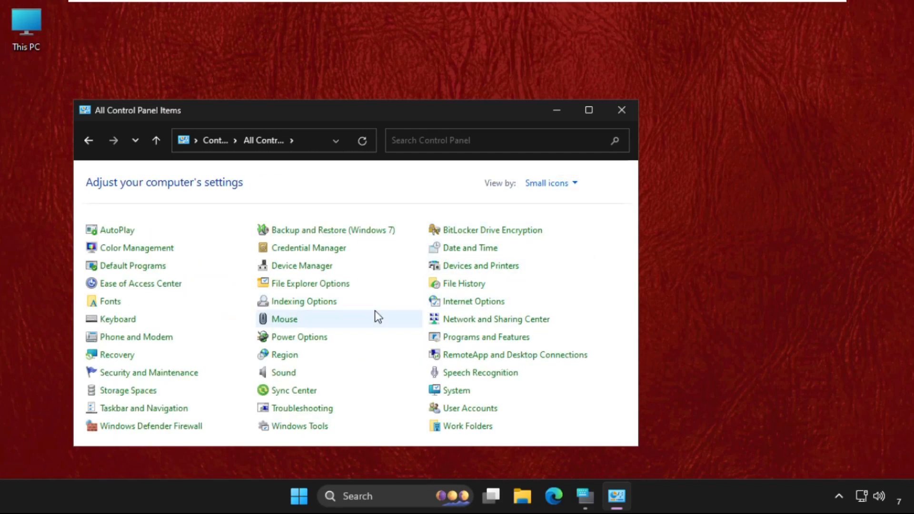
click(117, 319)
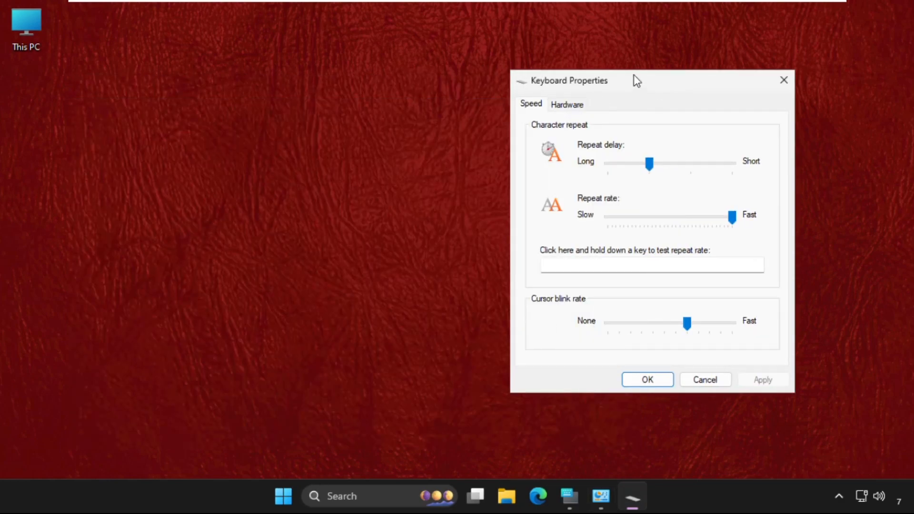
Centre the Keyboard Properties dialog, adjust the repeat delay slider, and save with OK
drag(636, 80, 438, 82)
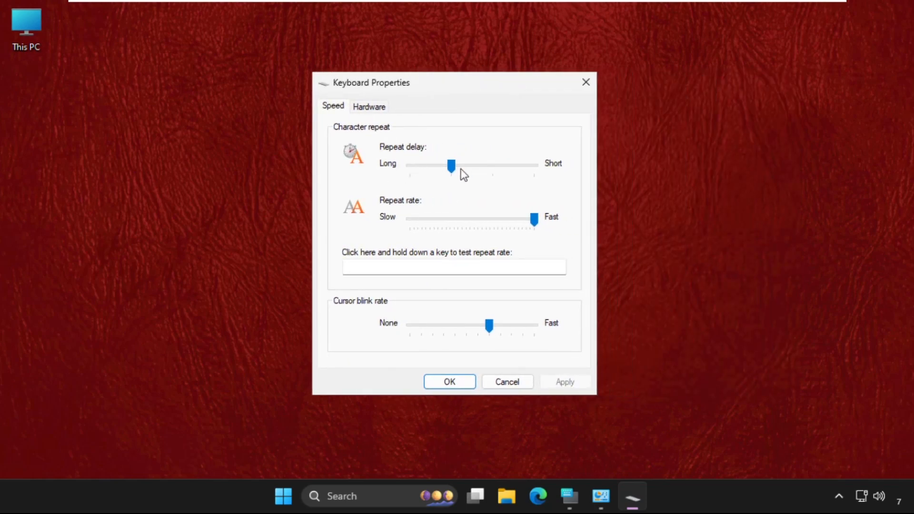
drag(452, 166, 452, 167)
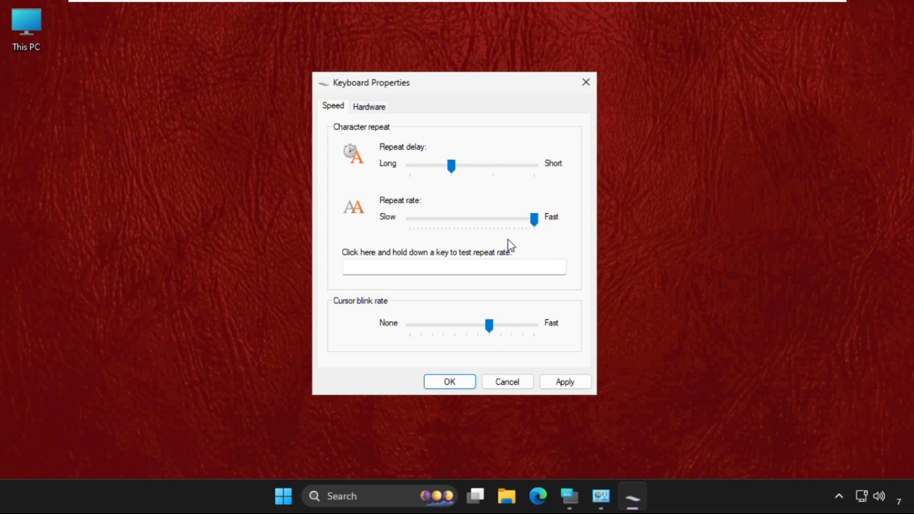
click(450, 382)
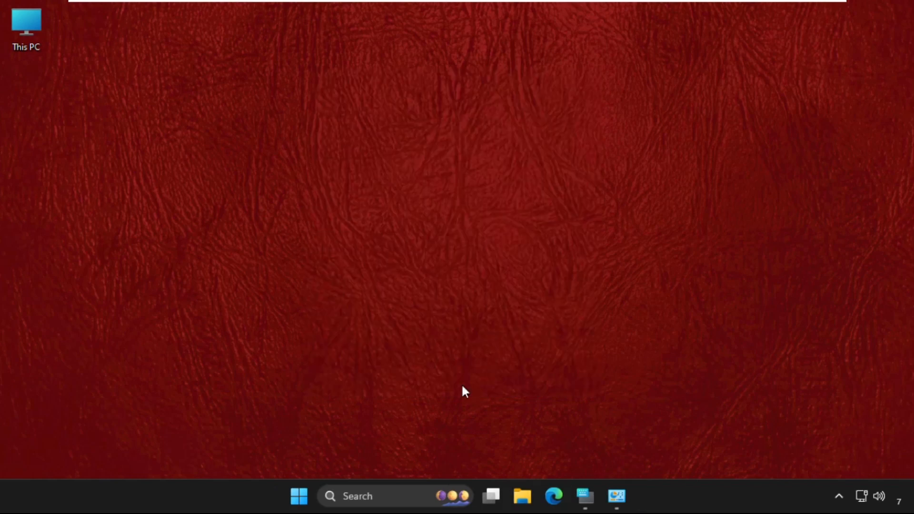
mouse_move(585, 212)
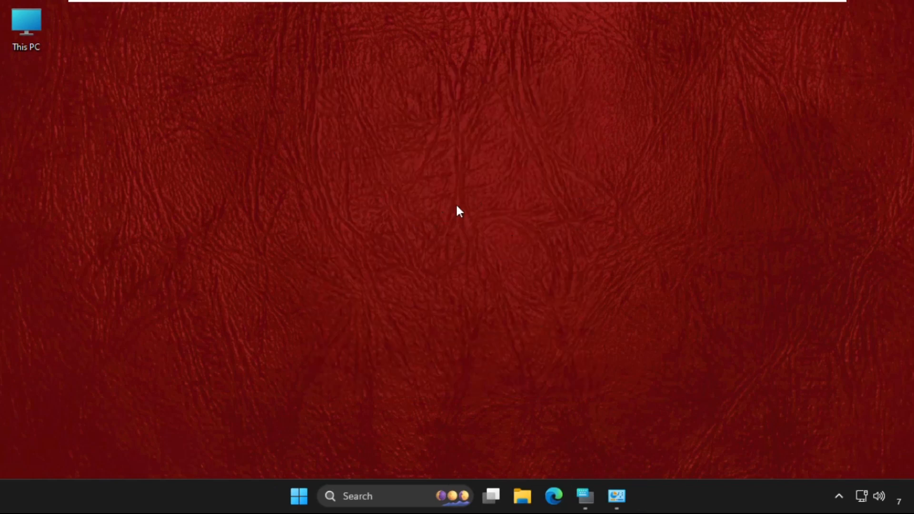
mouse_move(396, 413)
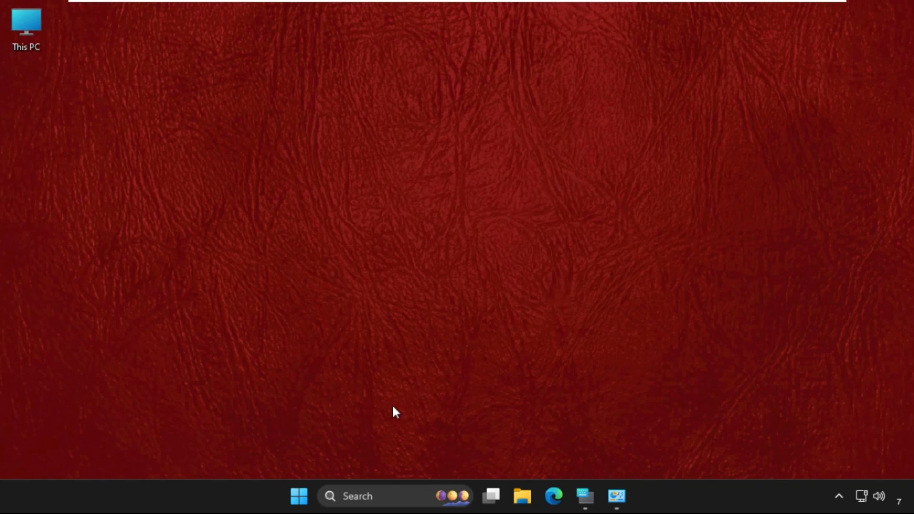
Search for 'device manager' using the on-screen keyboard and open Device Manager
click(585, 497)
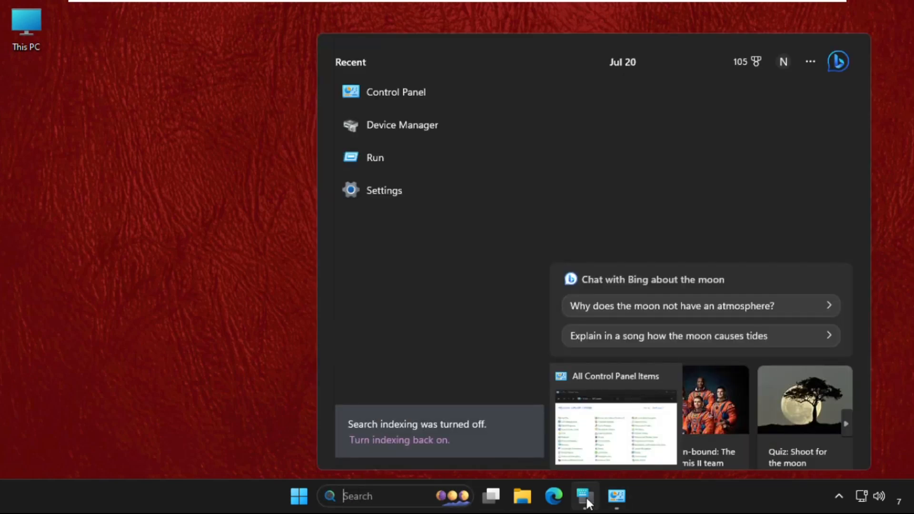
click(585, 496)
text(devi)
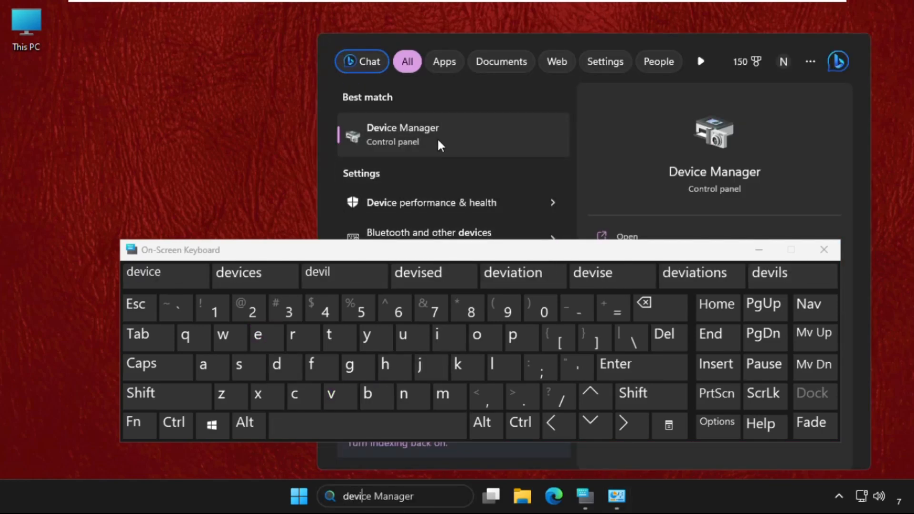
click(403, 134)
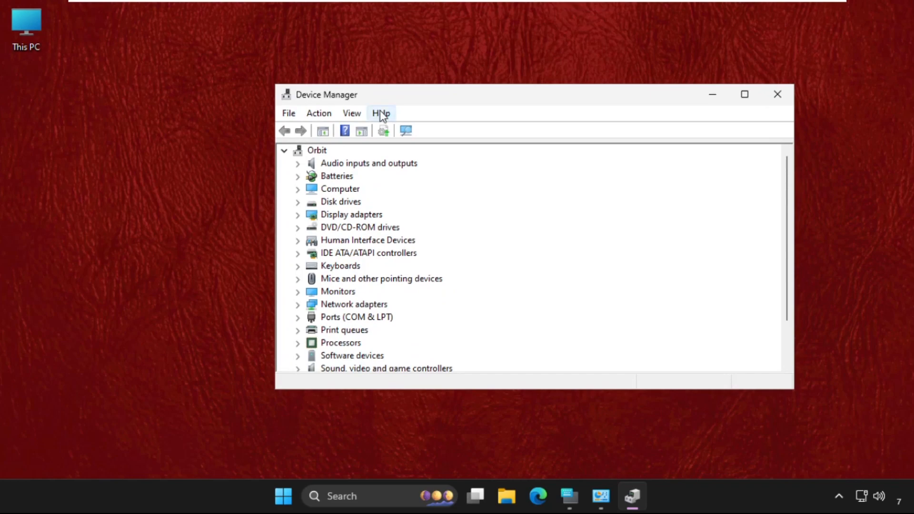
mouse_move(299, 273)
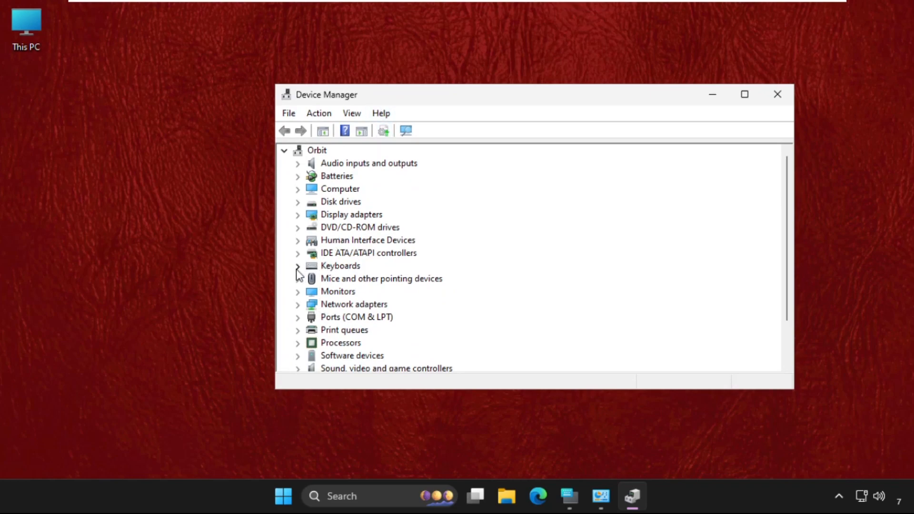
Open Standard PS/2 Keyboard properties, view its Driver tab, and start Update Driver
right_click(361, 278)
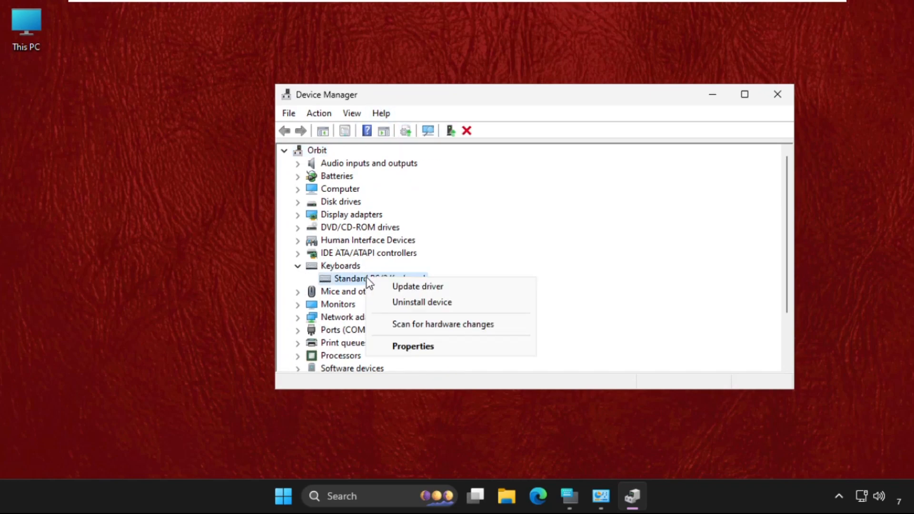
click(413, 345)
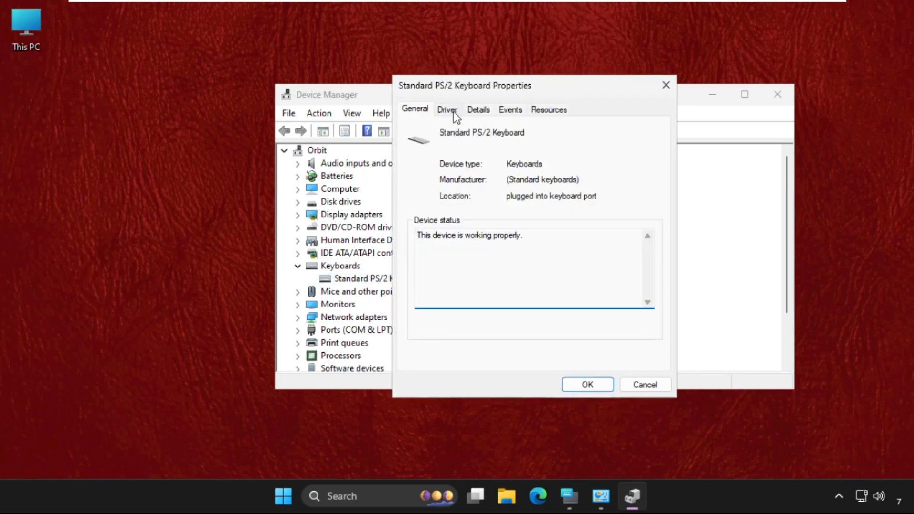
click(447, 110)
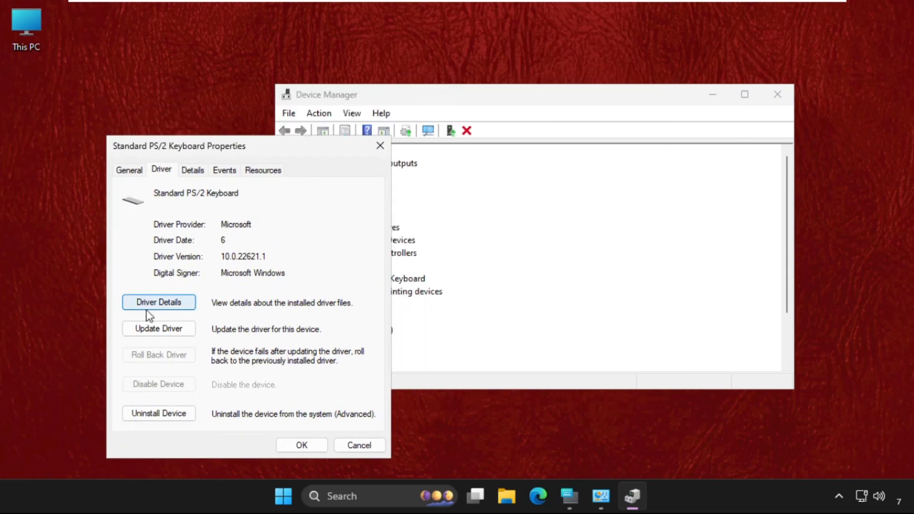
click(159, 328)
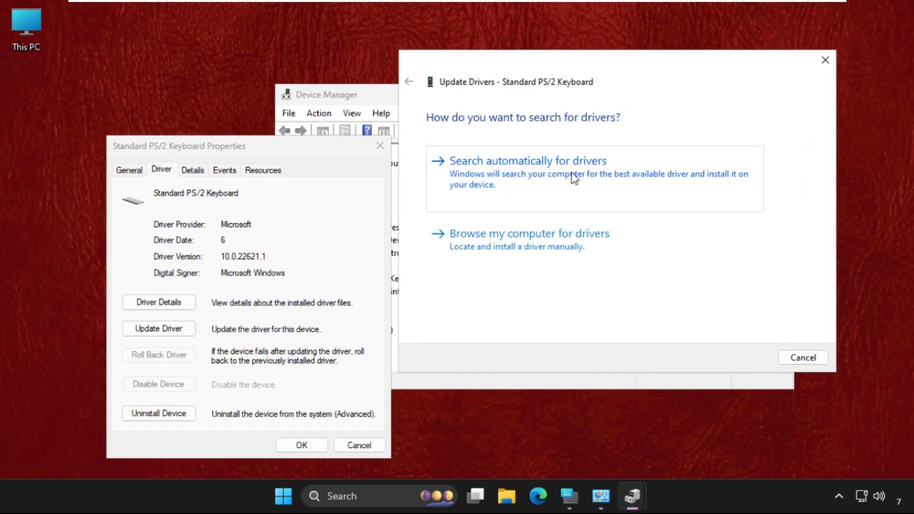
Search automatically for a keyboard driver, then close the wizard
click(526, 161)
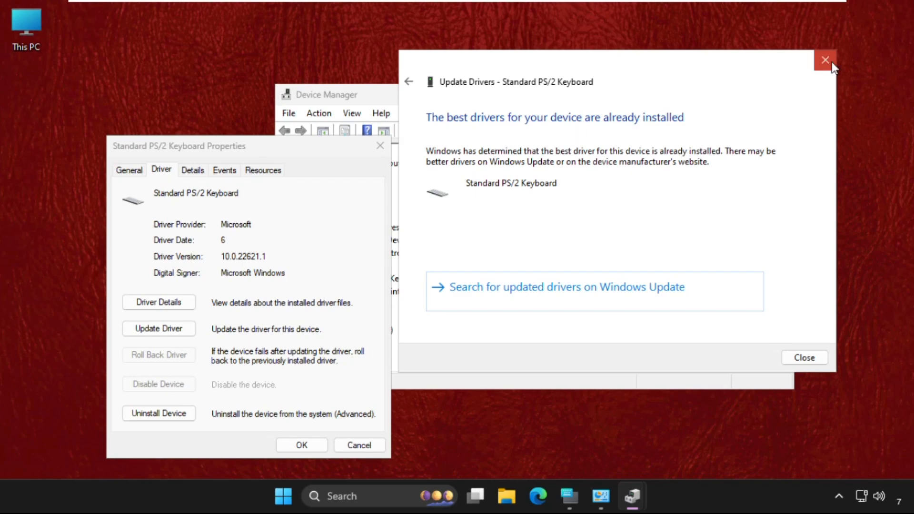
click(826, 60)
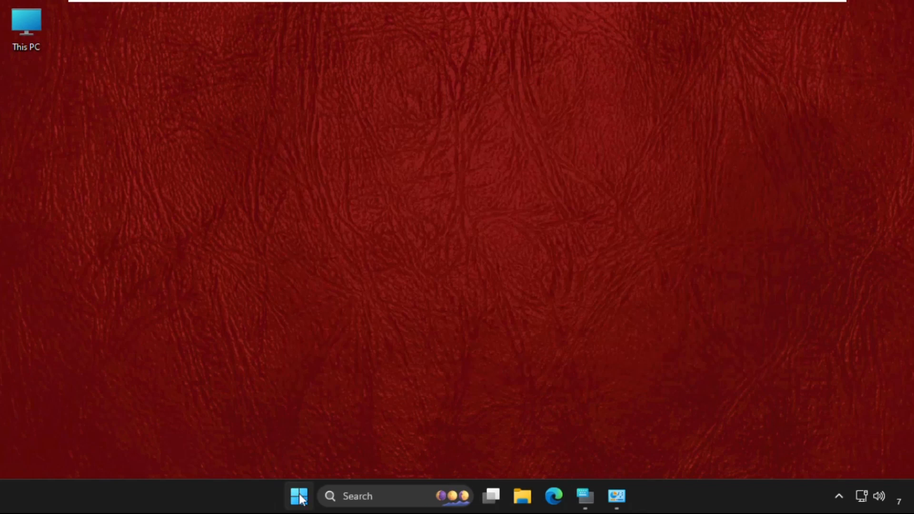
Open the Start menu and show the power options, including Restart
click(298, 497)
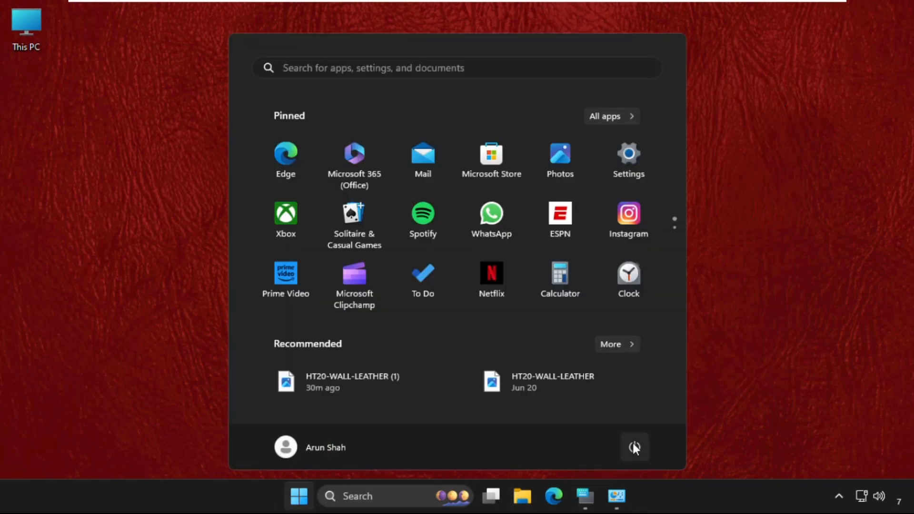
click(634, 448)
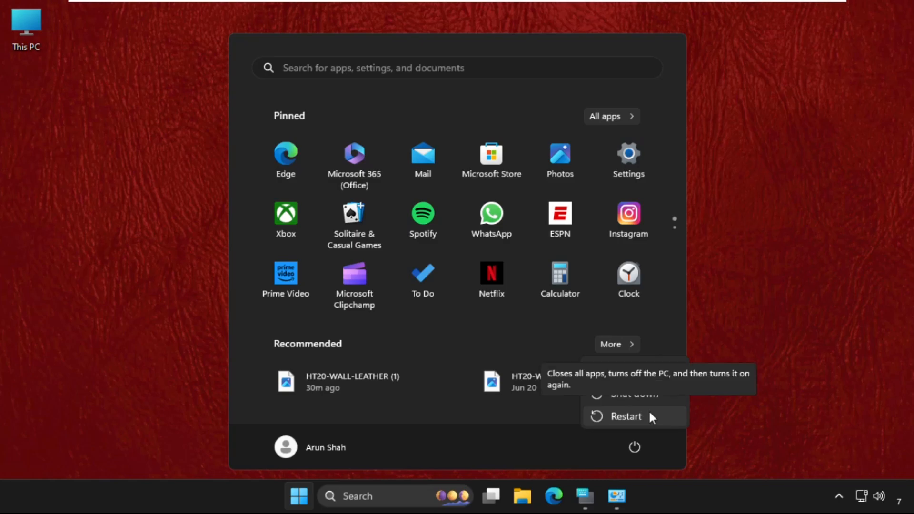